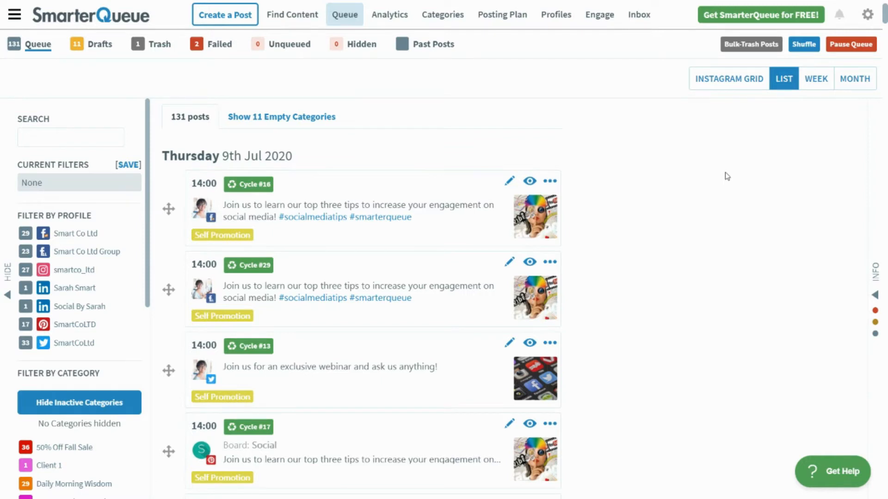
mouse_move(495, 121)
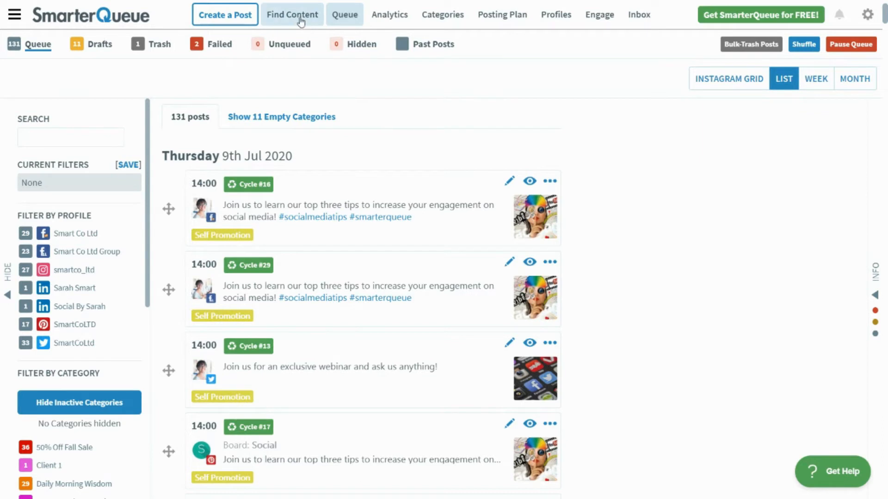
- Go to Find Content and choose 'Share posts from others' blogs'
click(292, 15)
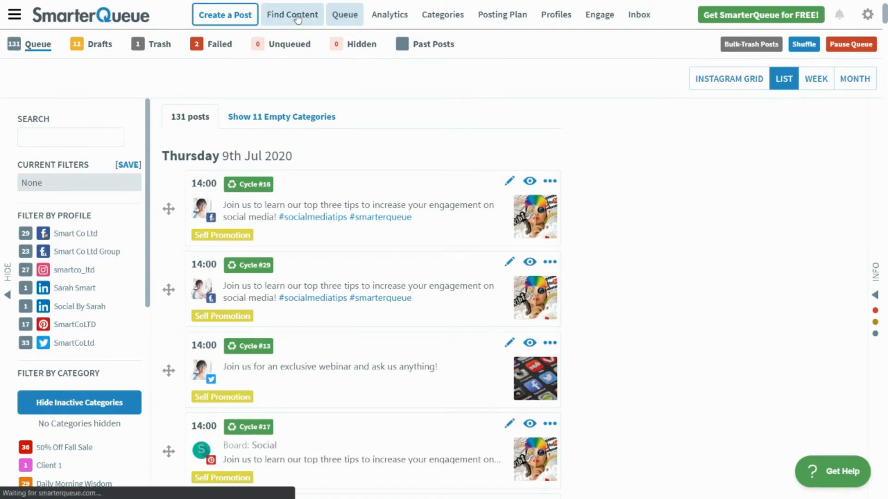
click(292, 14)
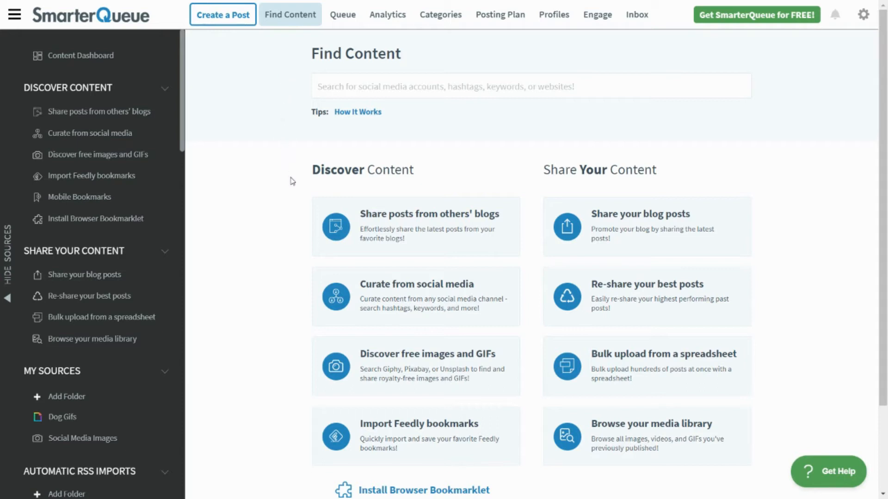
mouse_move(488, 221)
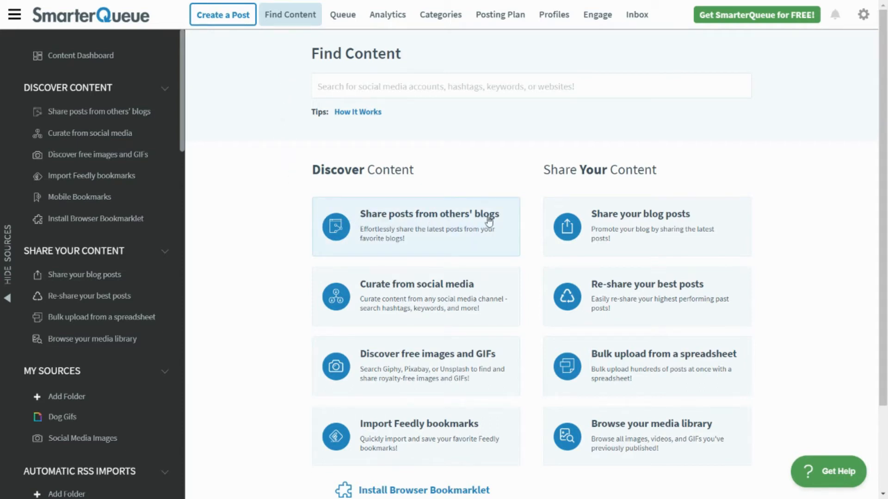
mouse_move(568, 212)
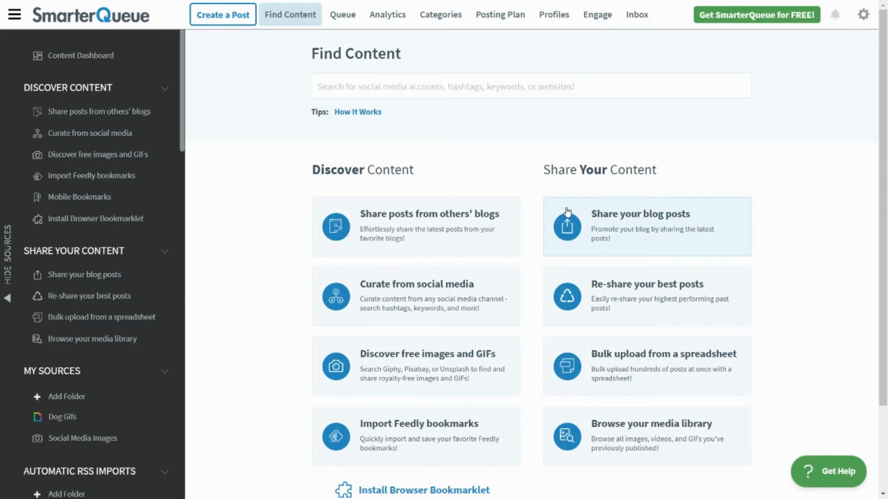
mouse_move(642, 188)
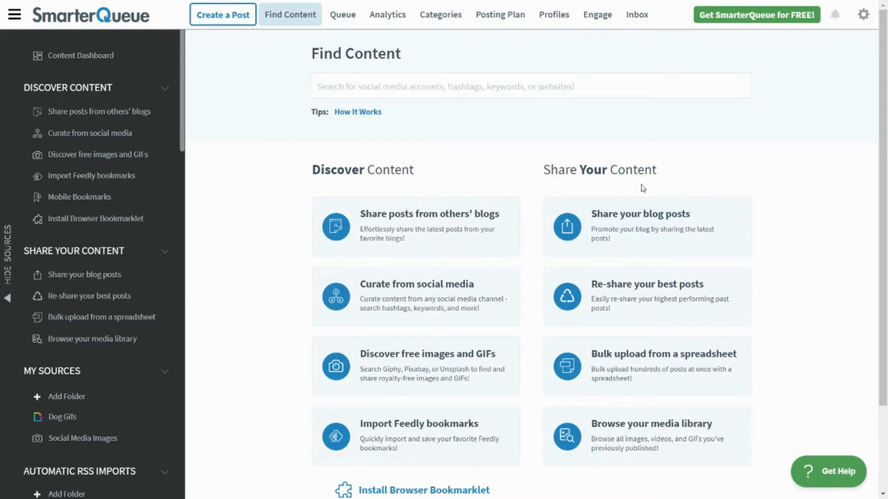
mouse_move(505, 199)
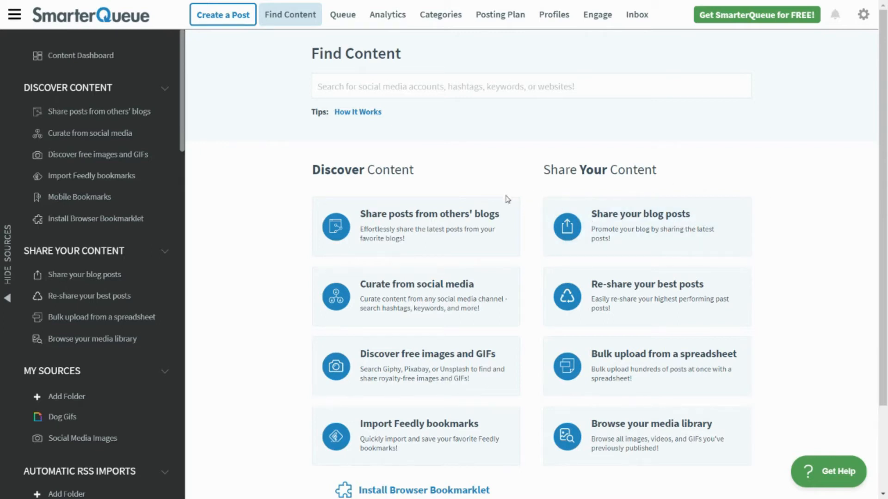
click(416, 227)
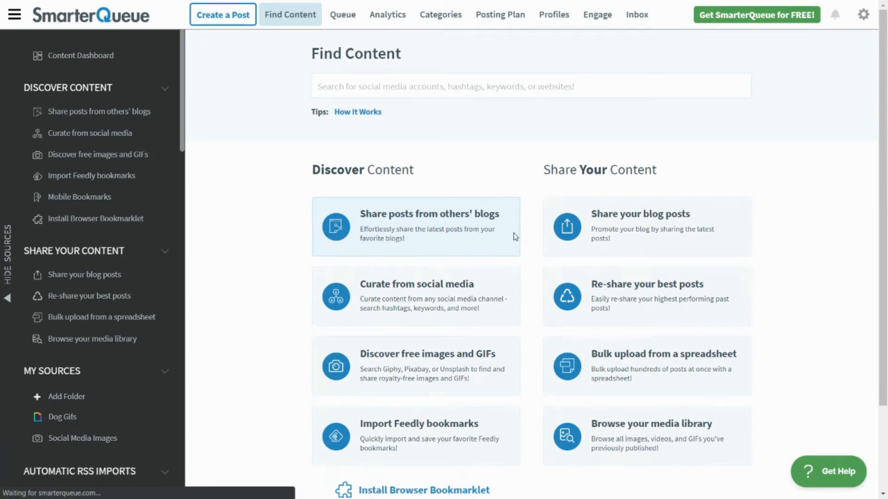
click(415, 227)
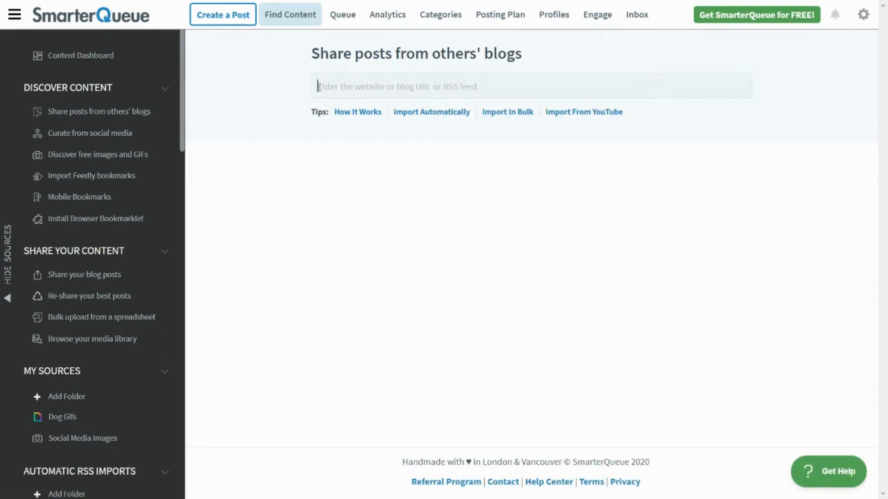
text(https://www.socialmediaexaminer.com/feed/)
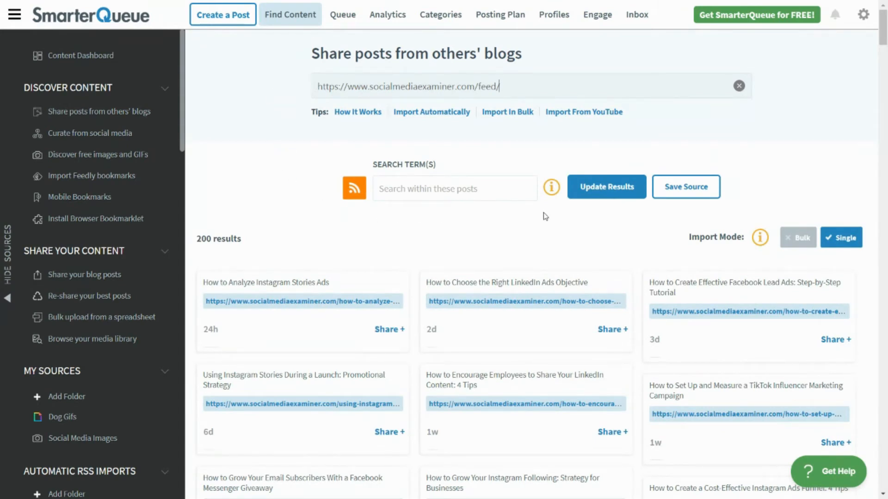
mouse_move(686, 187)
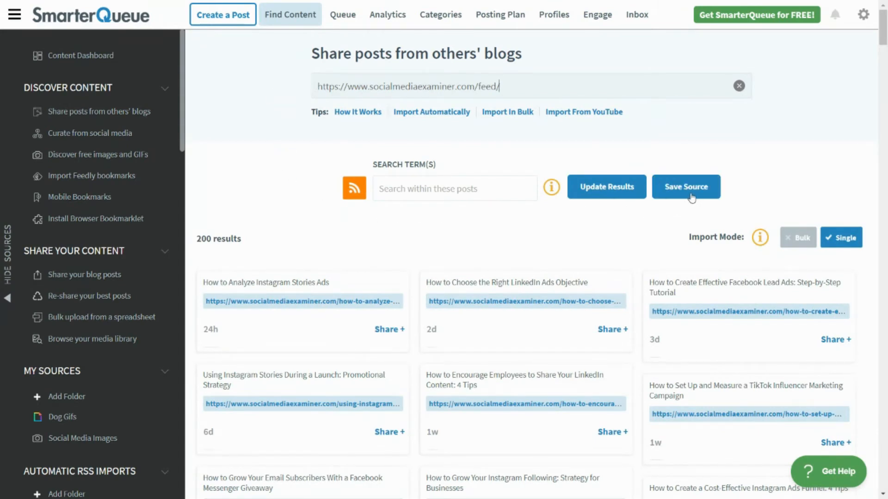
- Save the feed as a source with auto-import on, bottom of queue, category Inspiration
click(685, 186)
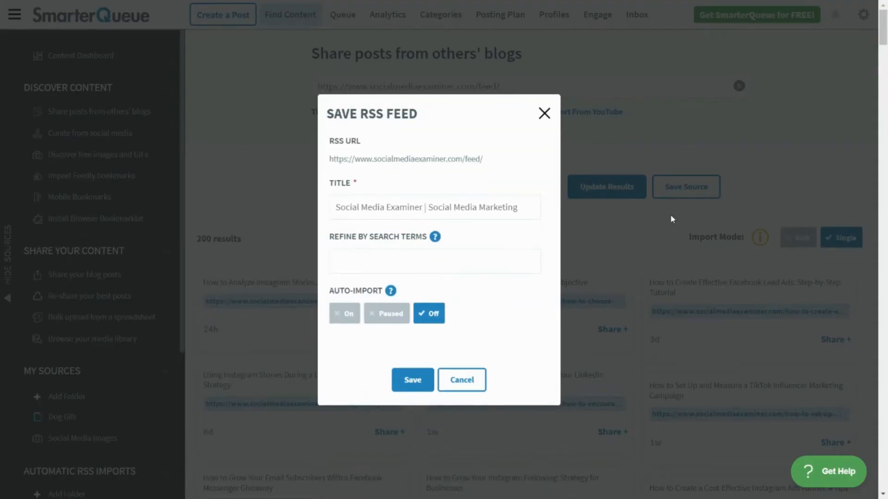
mouse_move(376, 333)
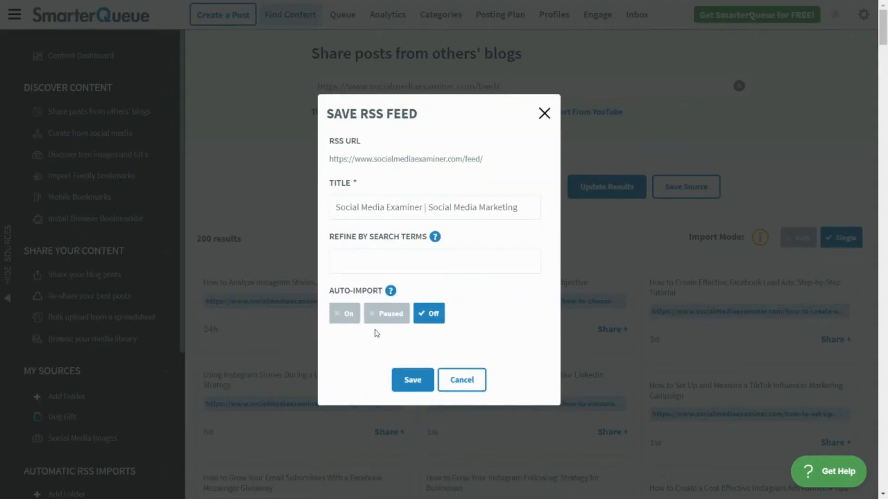
click(344, 313)
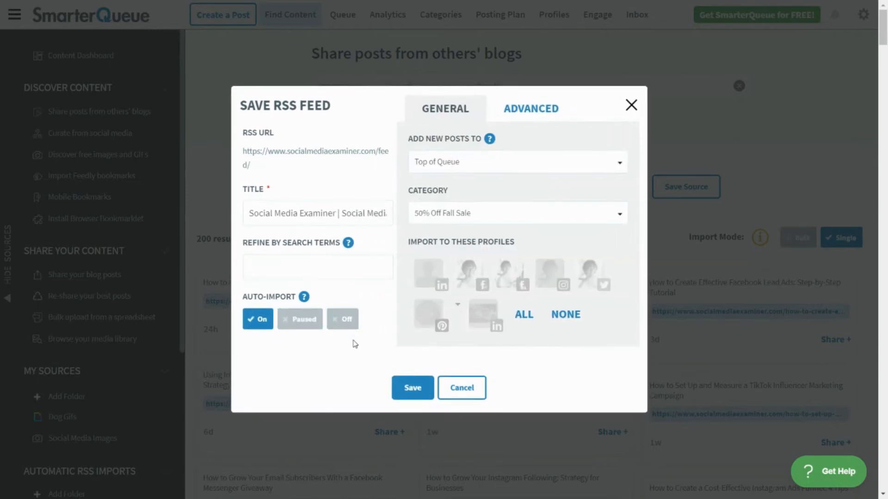
mouse_move(409, 268)
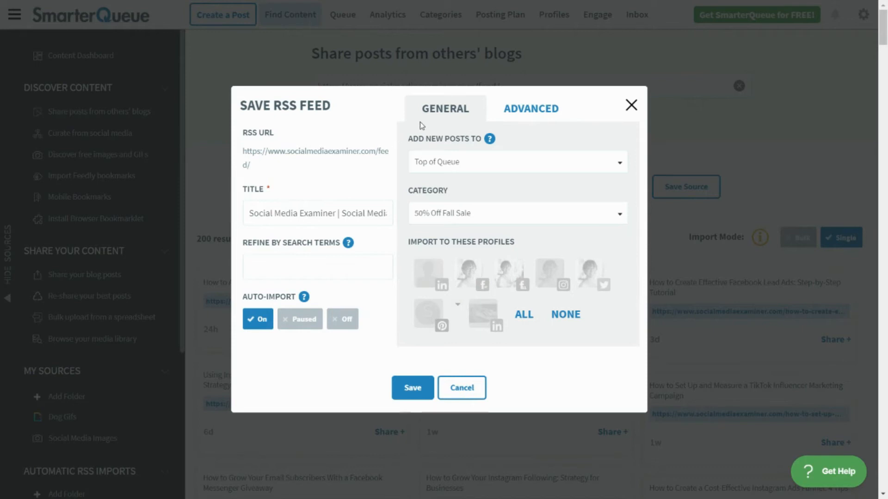
mouse_move(618, 167)
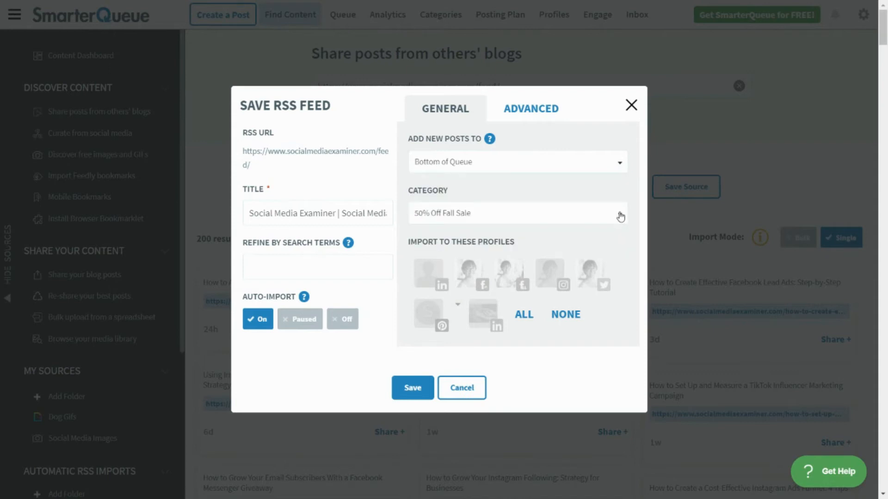
click(619, 213)
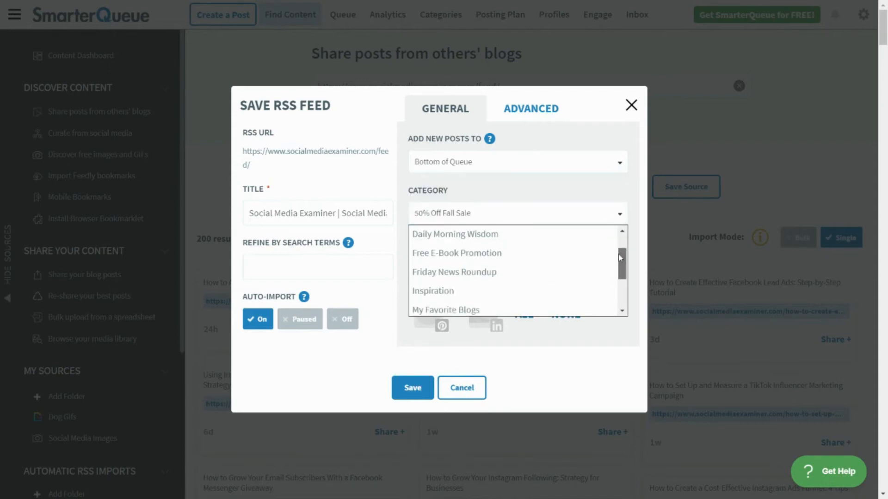
click(433, 290)
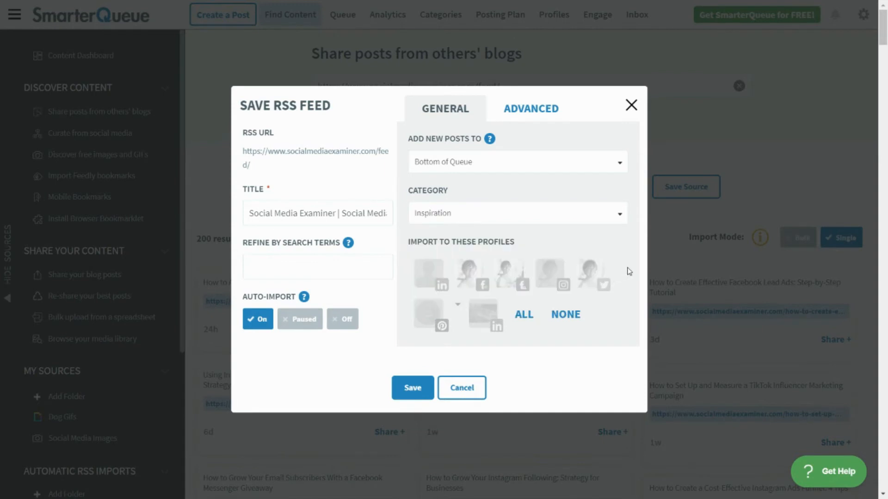
mouse_move(469, 276)
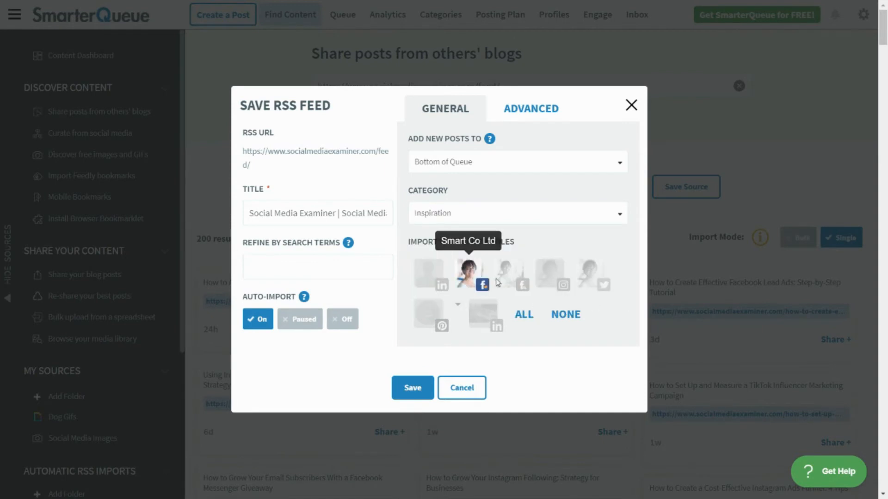
mouse_move(603, 278)
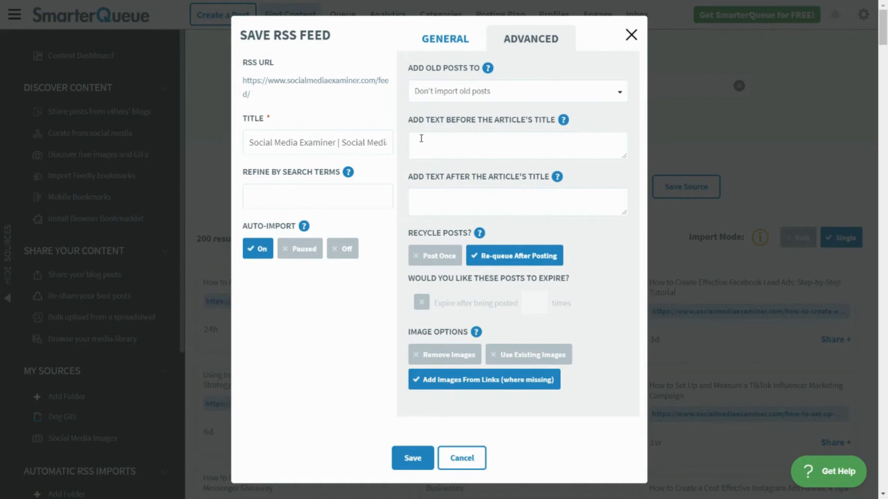
- Add title prefix 'Check out the latest in social media -' and suffix '#socialmedia'
text(CH)
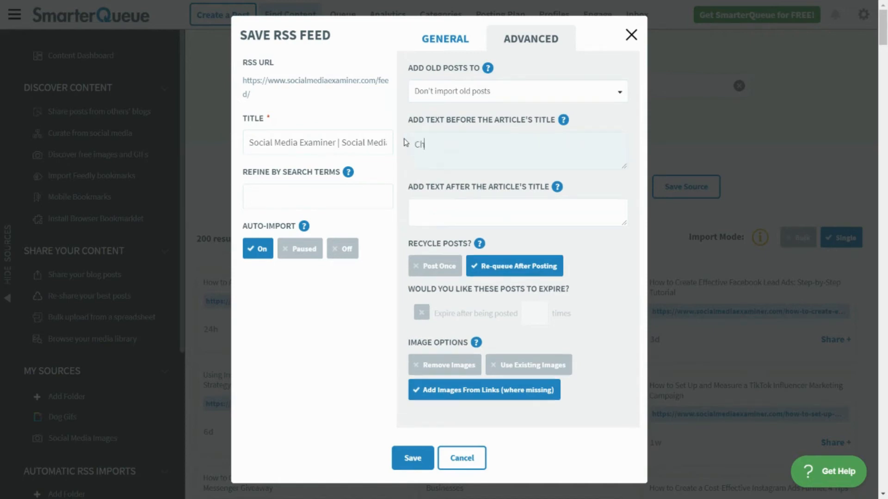
text(heck out the la)
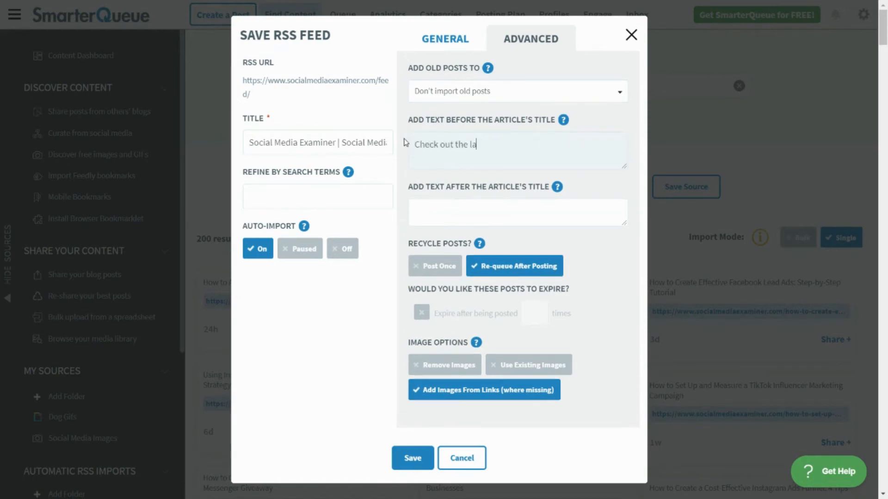
text(test in social)
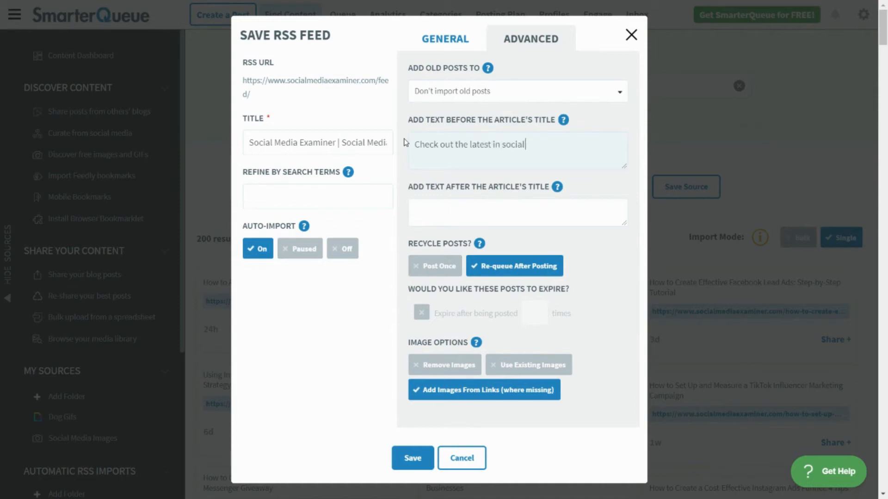
text(media -)
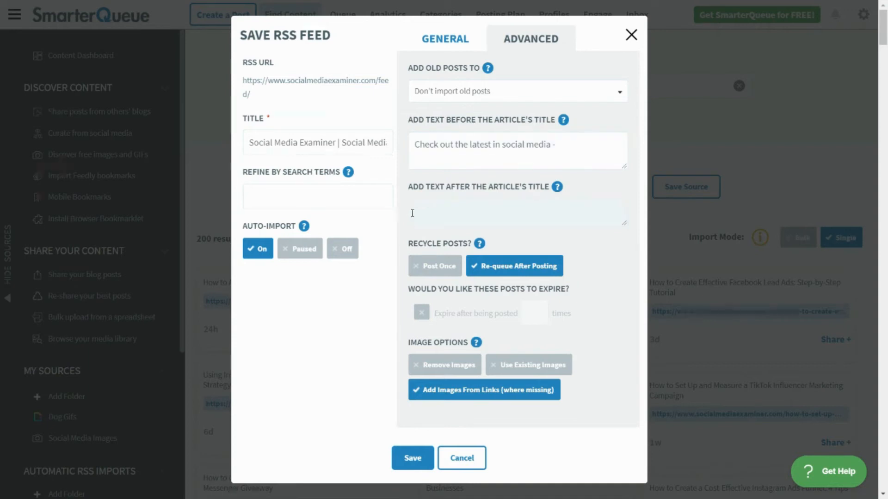
text(#socia)
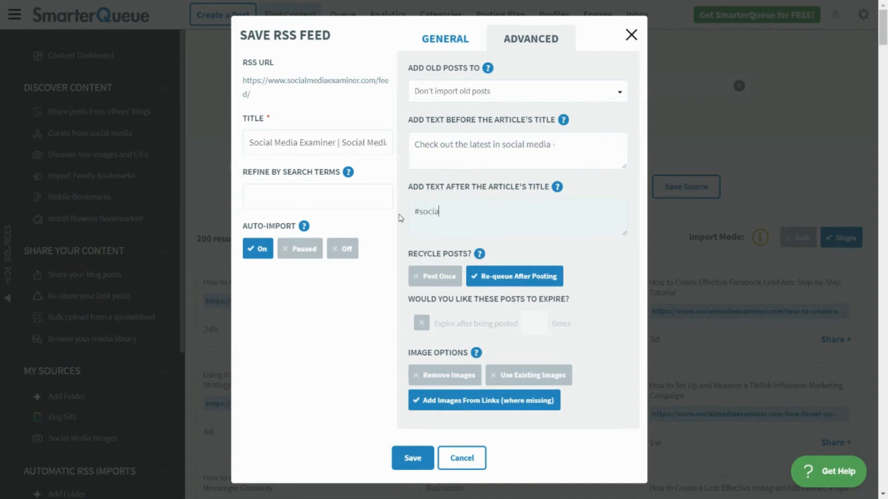
text(lmedia)
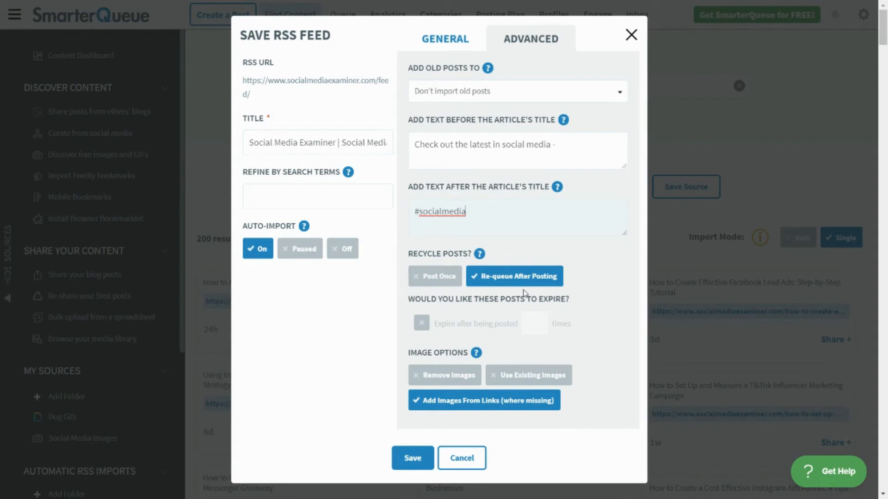
mouse_move(484, 290)
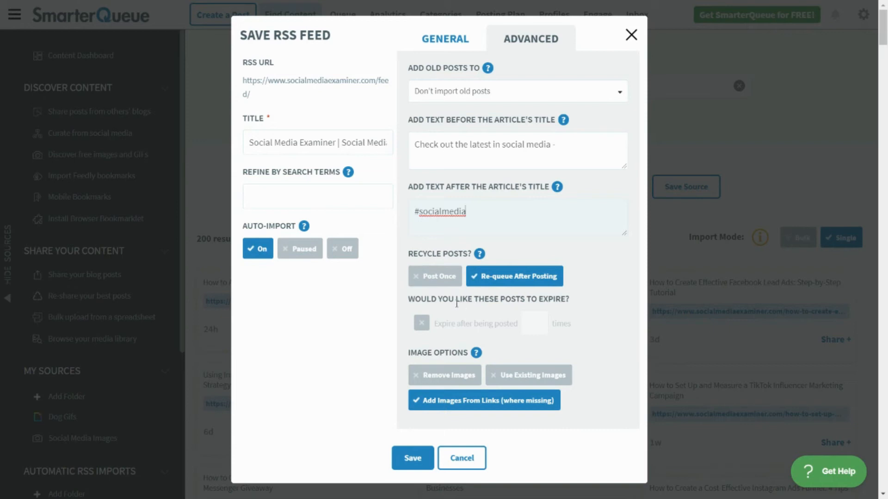
- Expire posts after 3 postings, use only existing images, and save the source
click(421, 323)
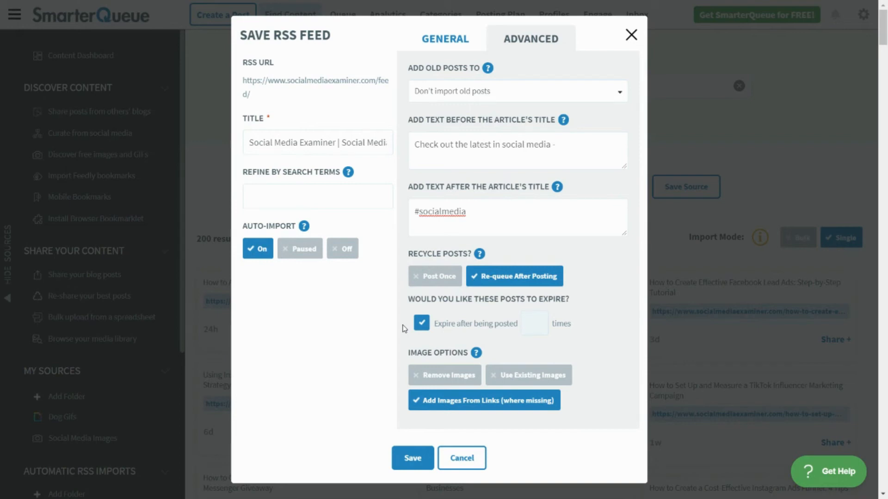
text(3)
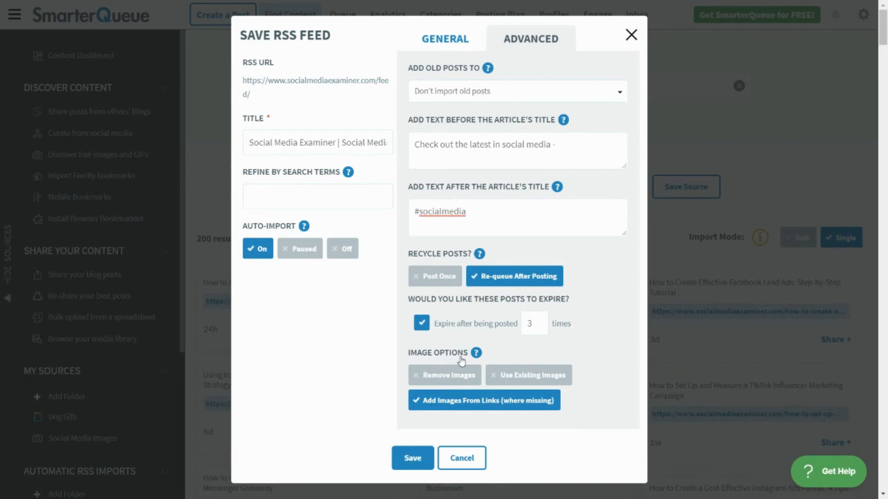
click(527, 375)
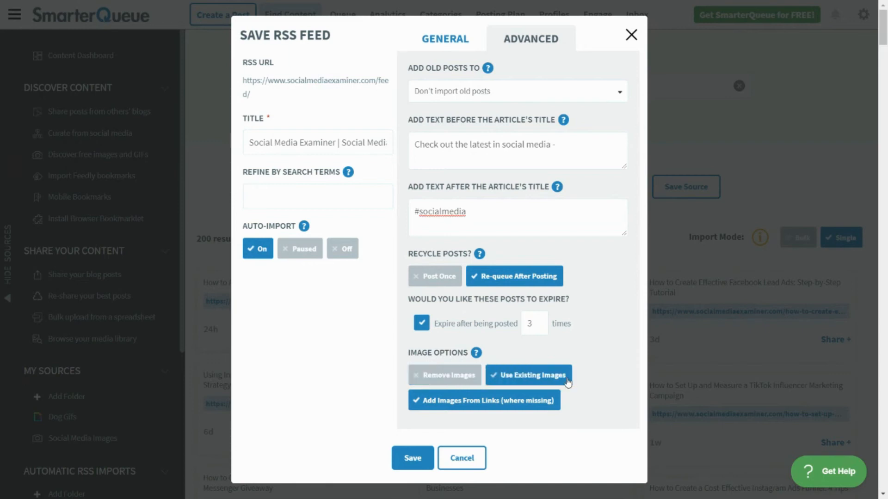
click(484, 400)
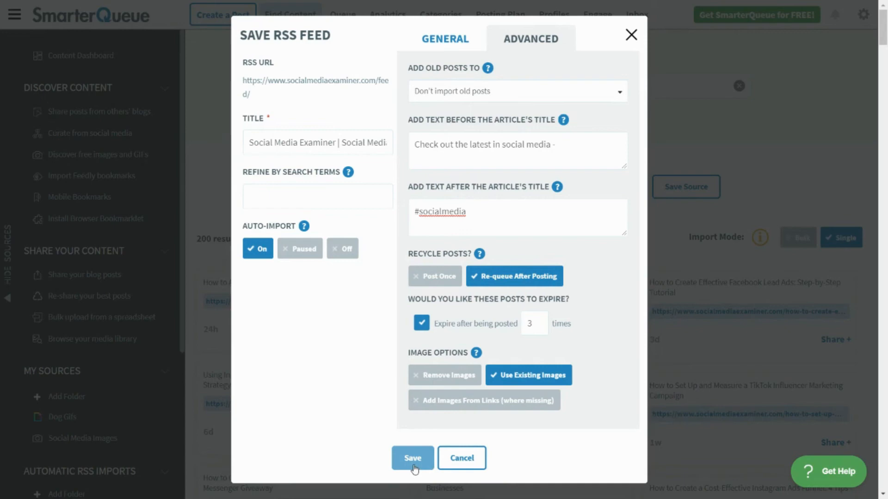
click(412, 458)
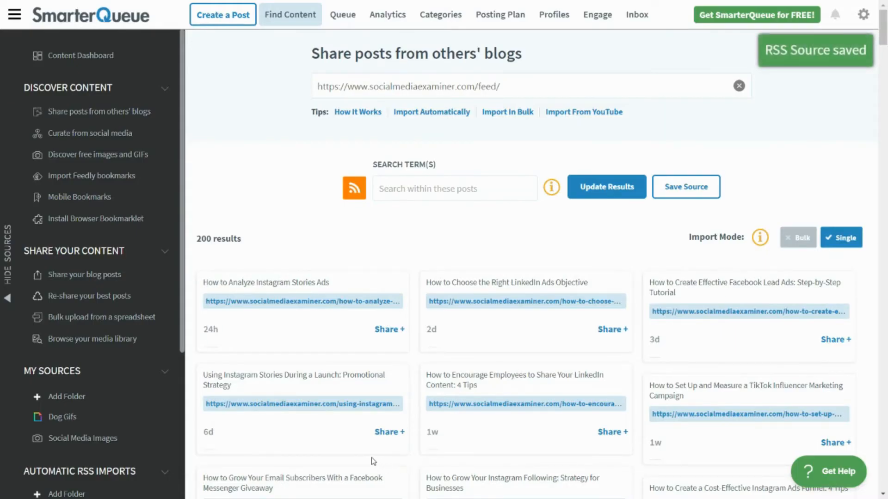
mouse_move(187, 345)
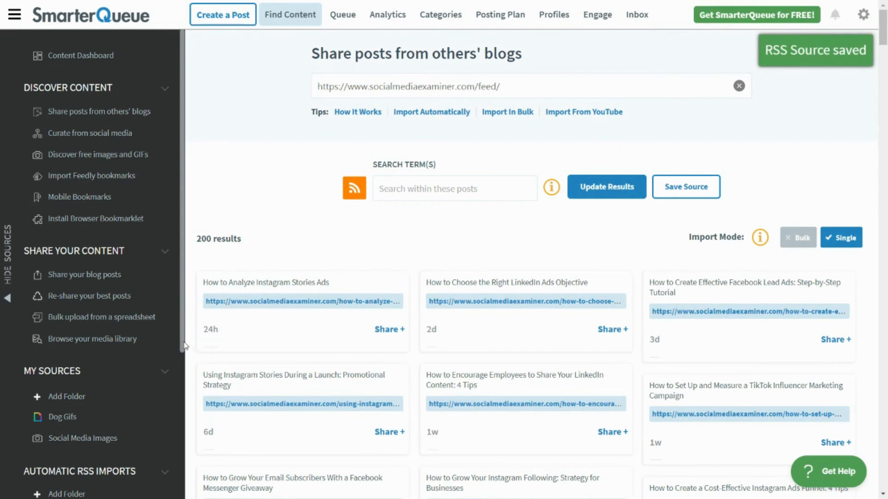
- Scroll the sidebar to find Social Media Examiner under Automatic RSS Imports
scroll(down, 3)
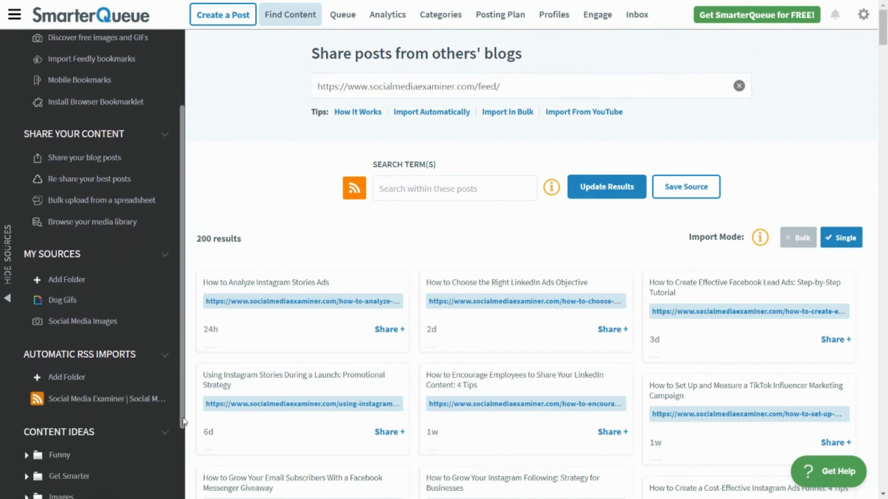
scroll(down, 3)
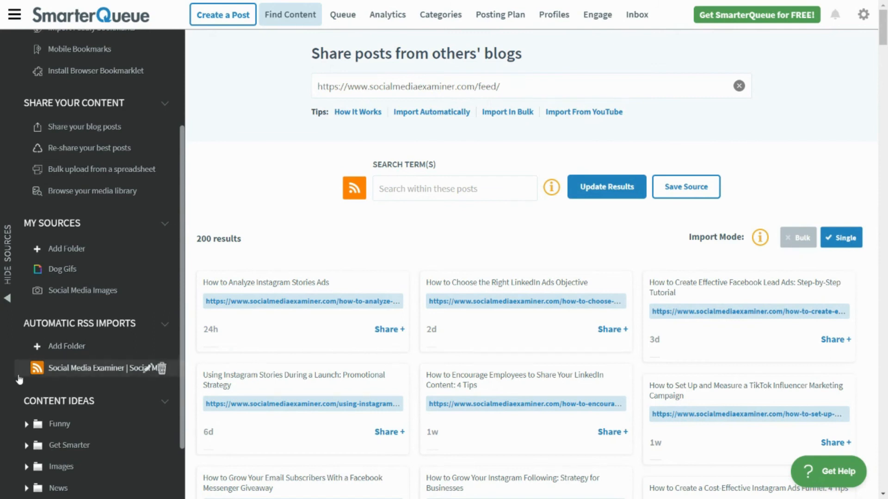
mouse_move(99, 380)
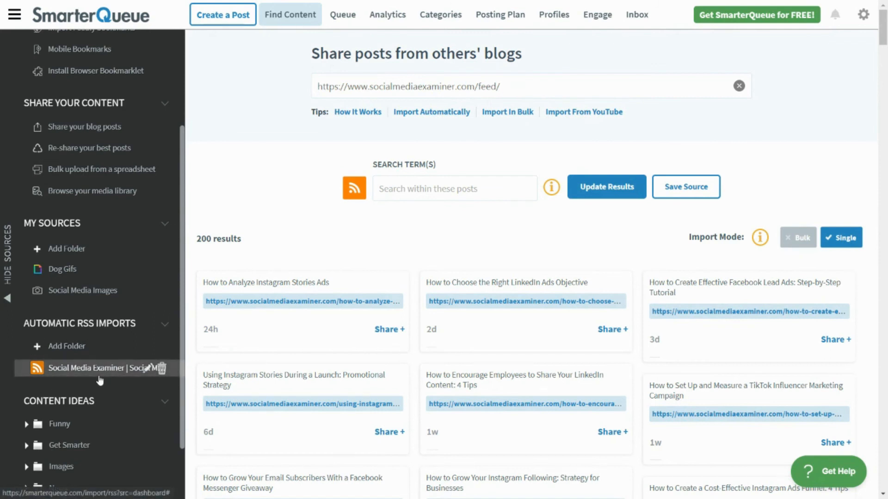
mouse_move(127, 396)
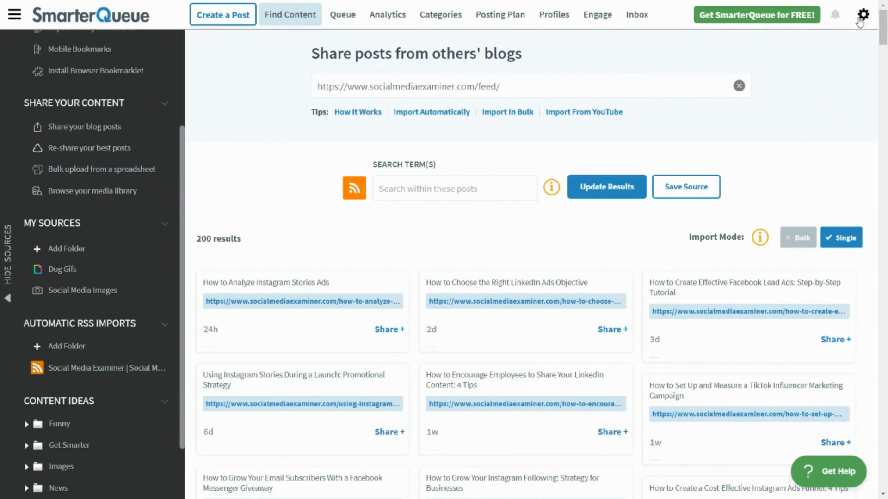
- Go to Settings from the gear menu and open Pause Preferences
click(863, 14)
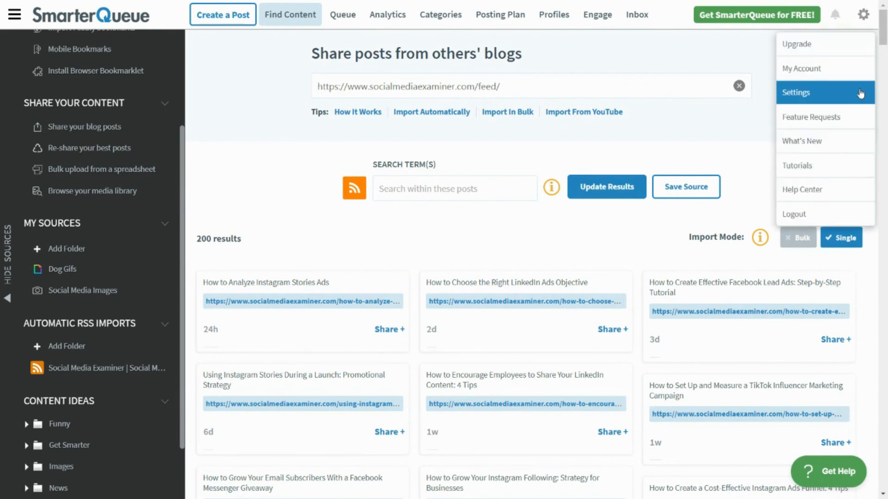
click(796, 93)
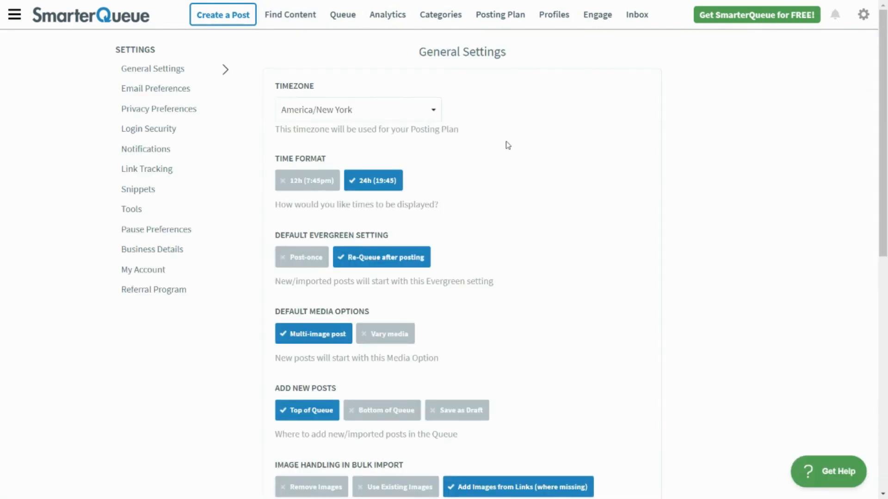
click(155, 229)
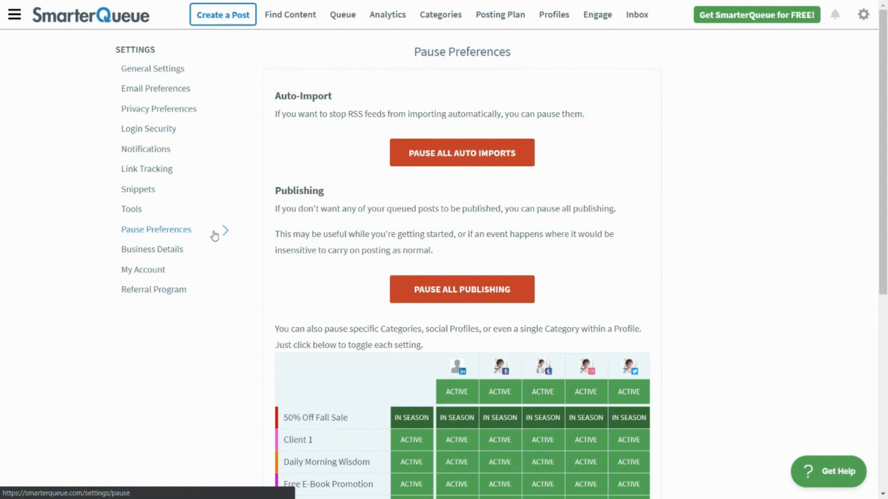
mouse_move(465, 177)
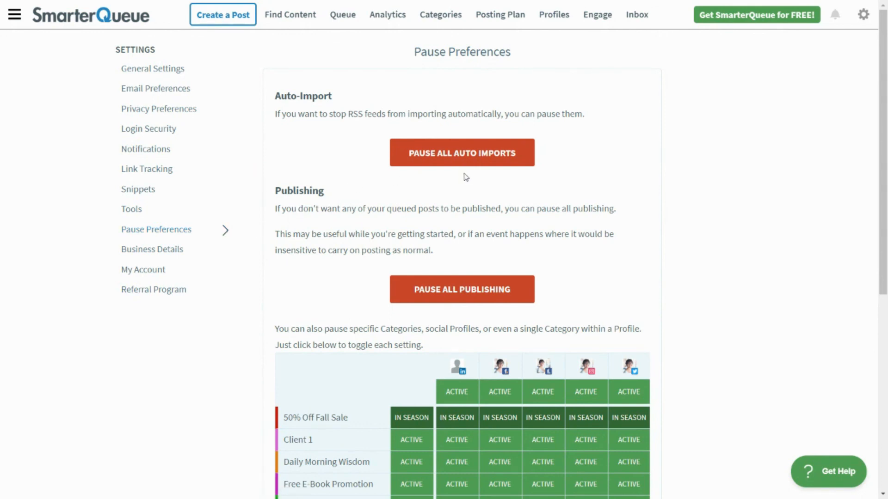
- Pause all auto imports, then unpause them
click(461, 152)
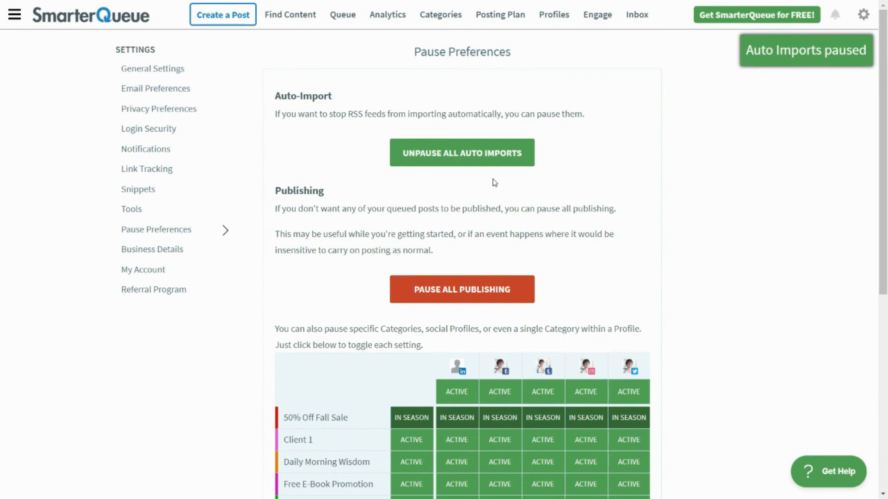
click(461, 153)
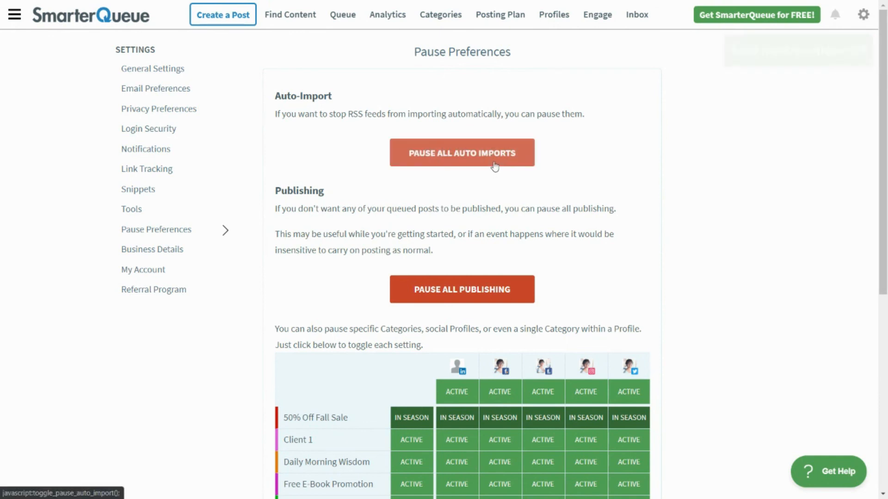
click(461, 152)
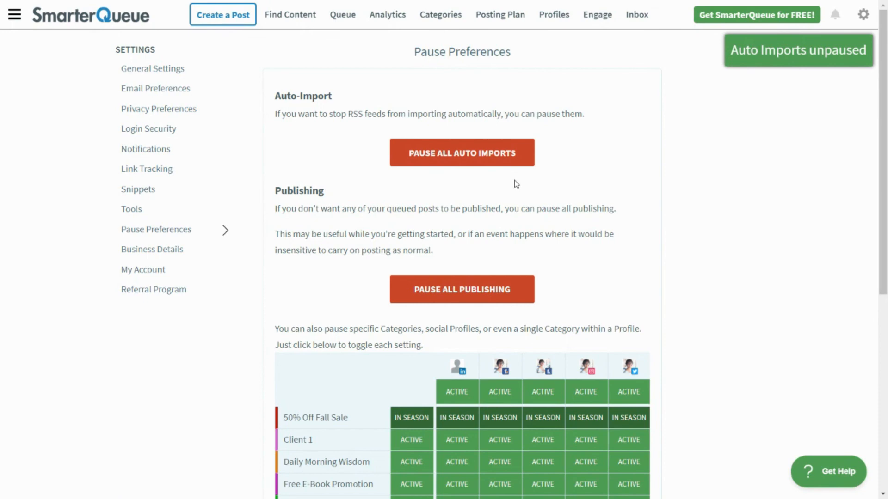
mouse_move(764, 180)
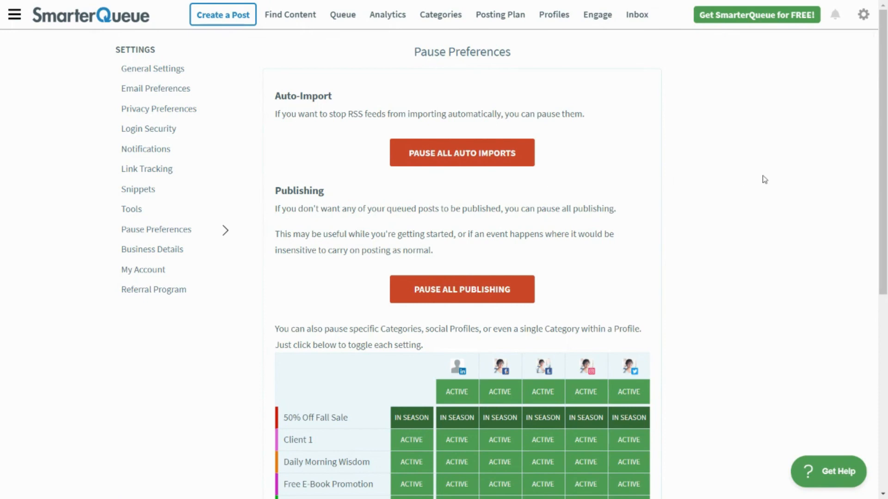